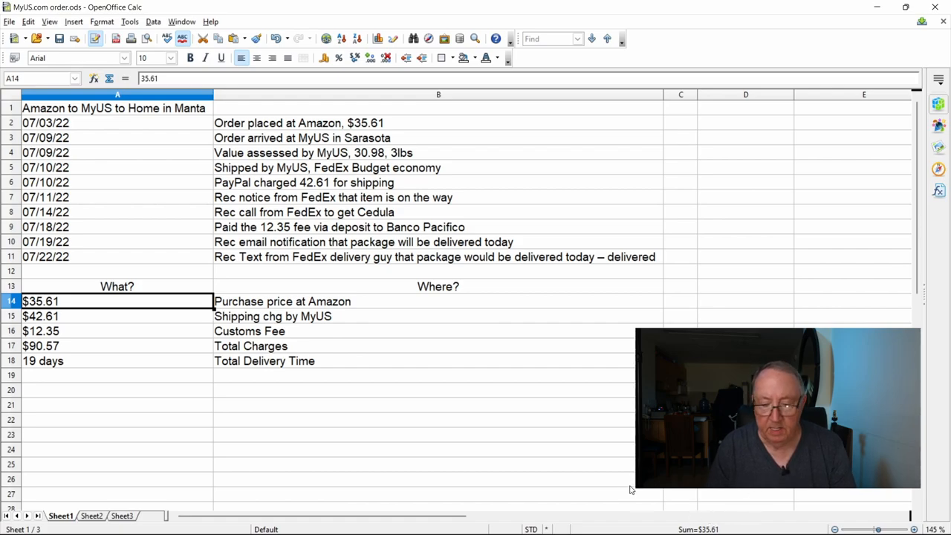
mouse_move(131, 145)
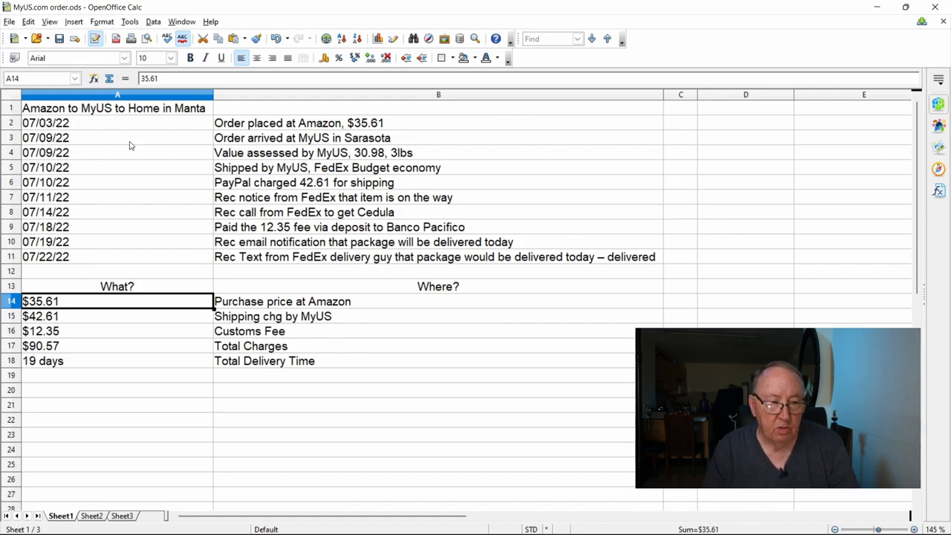
Step: Review the timeline entries from the 07/03/22 Amazon order through the PayPal shipping charge
left_click(117, 122)
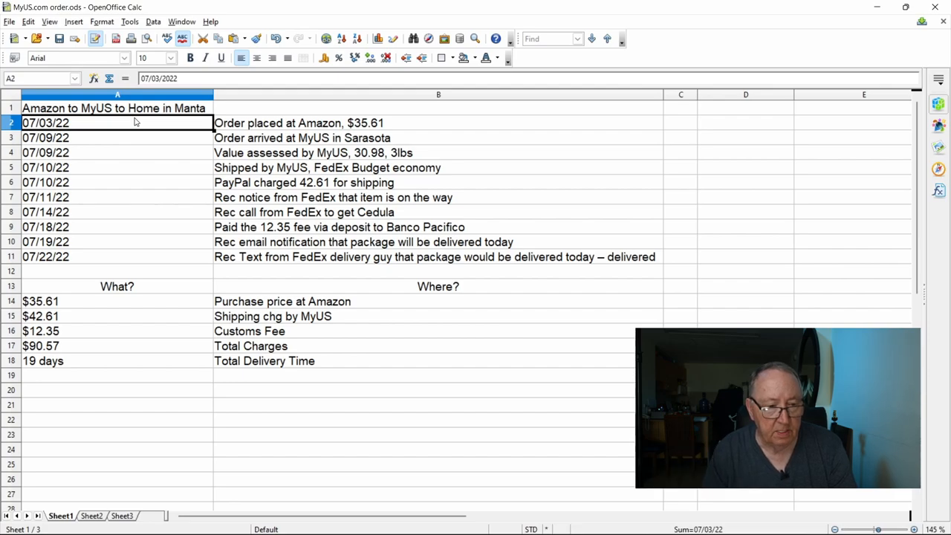
mouse_move(107, 127)
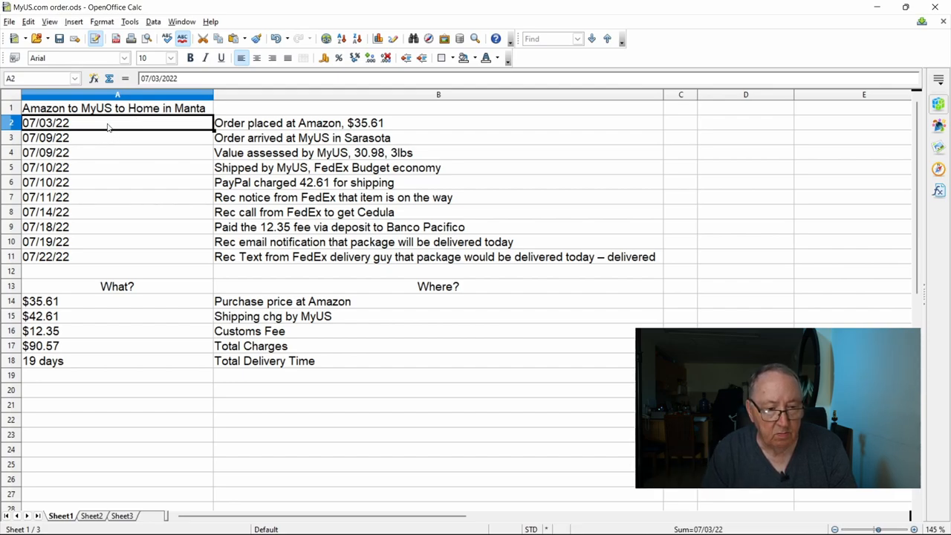
mouse_move(338, 131)
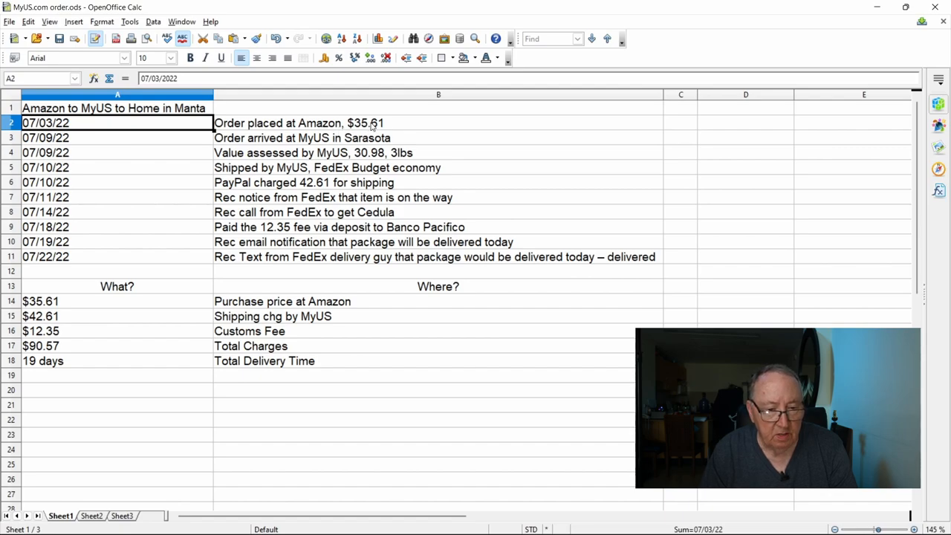
mouse_move(160, 142)
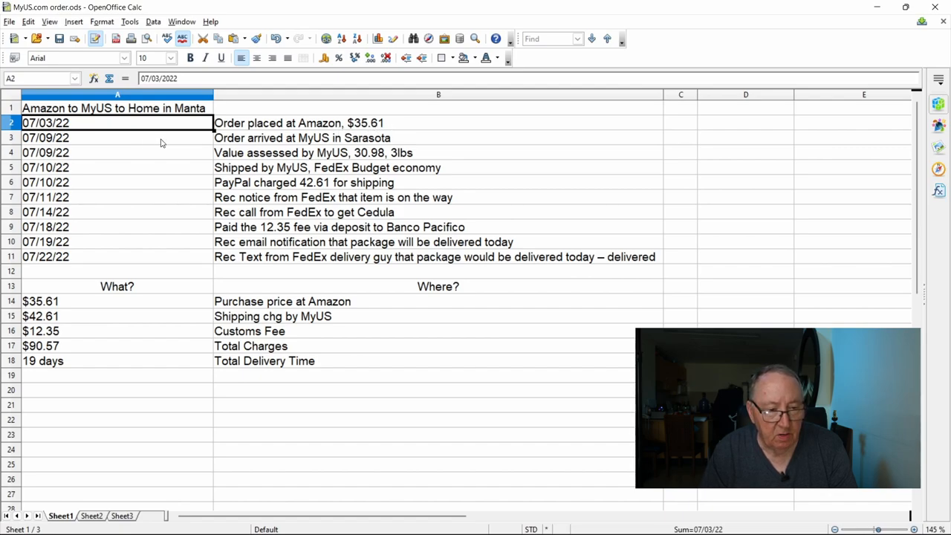
left_click(116, 137)
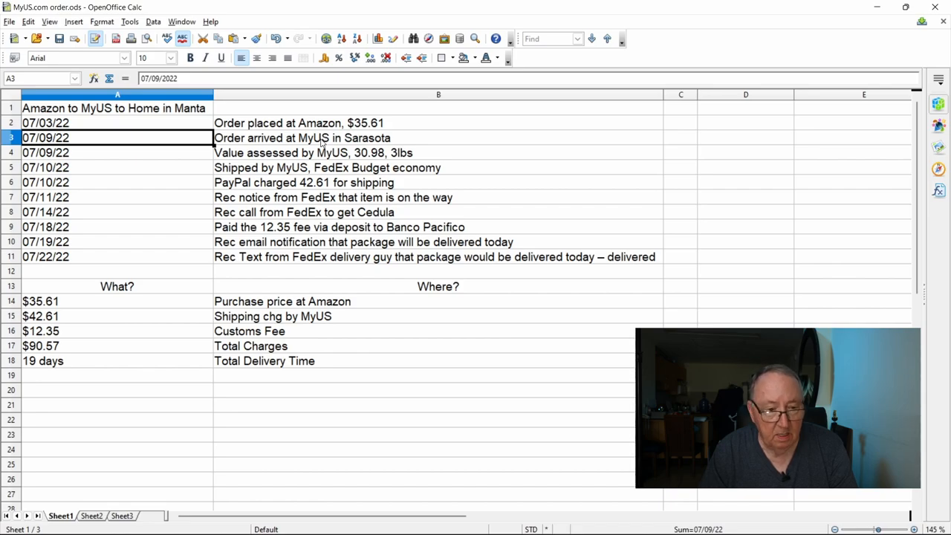
left_click(116, 151)
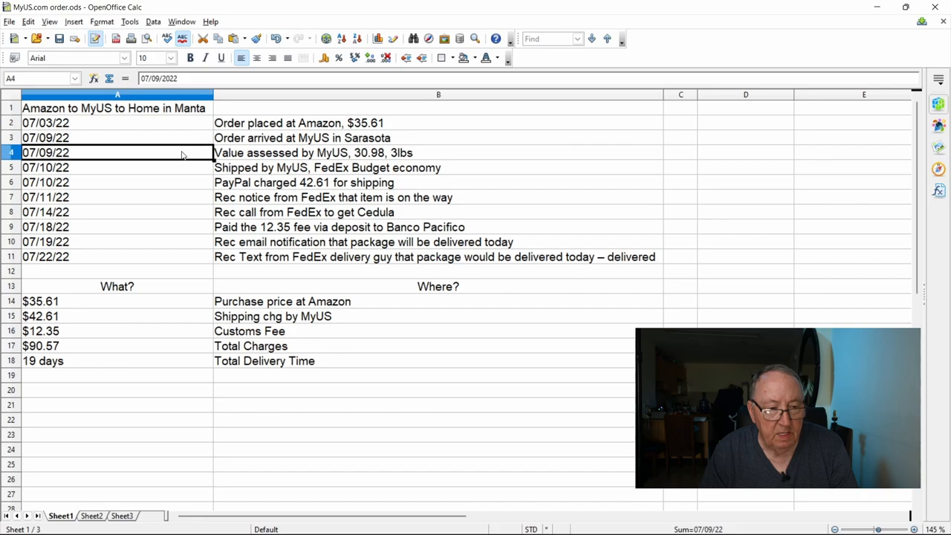
mouse_move(255, 158)
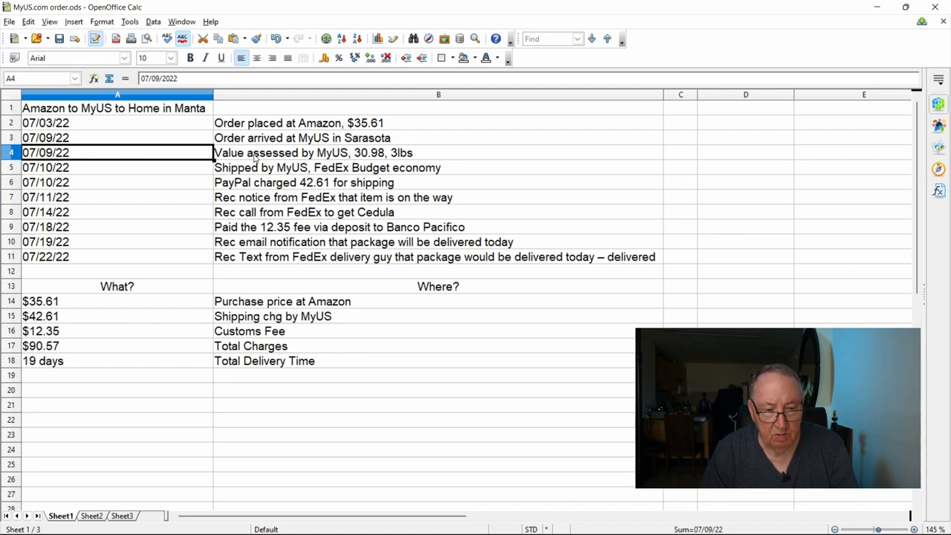
mouse_move(133, 151)
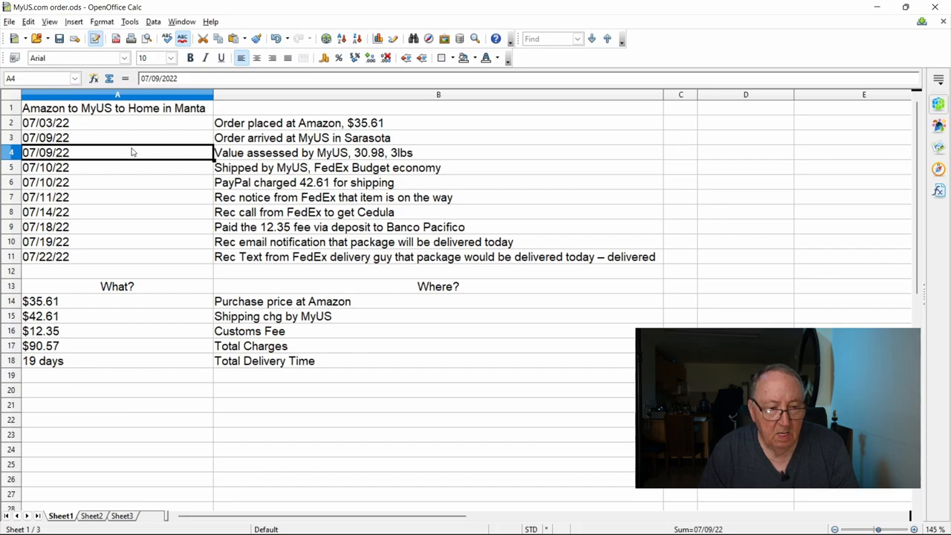
left_click(116, 167)
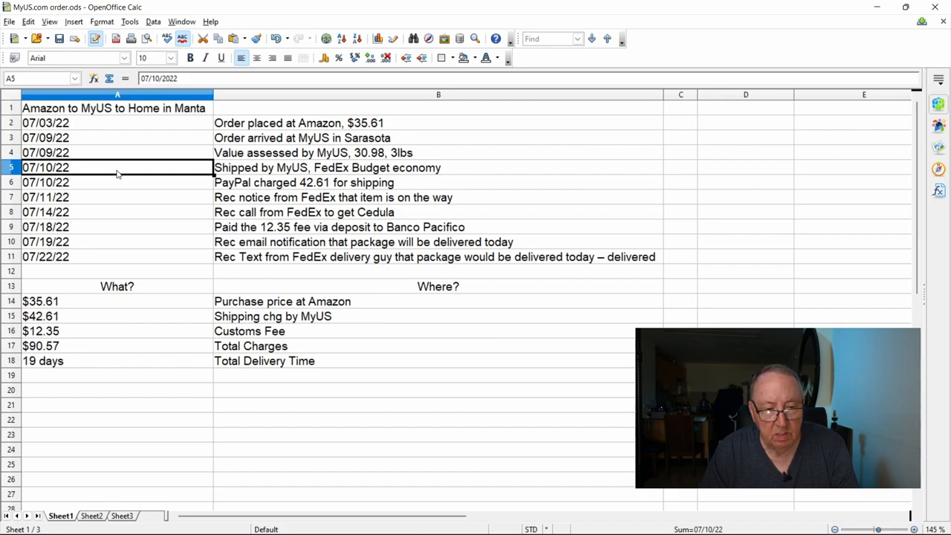
mouse_move(150, 173)
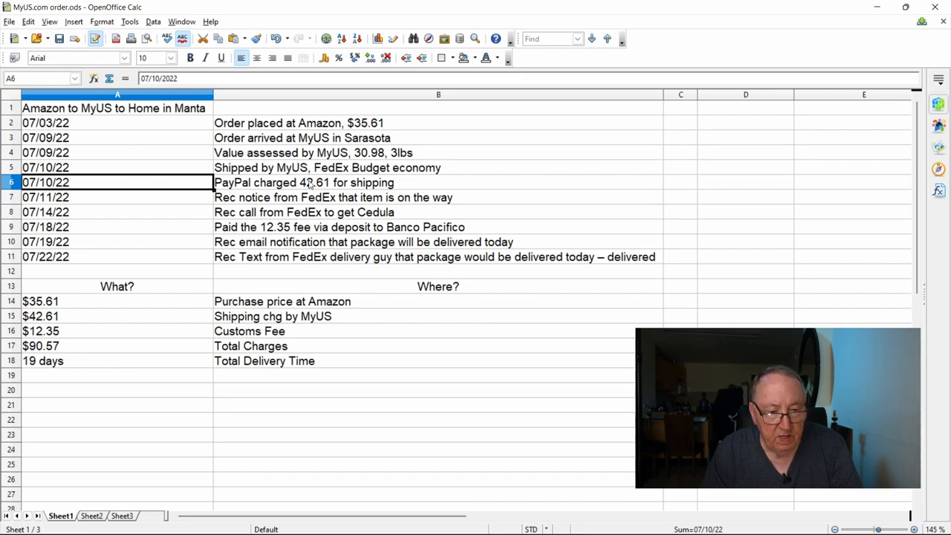
left_click(438, 181)
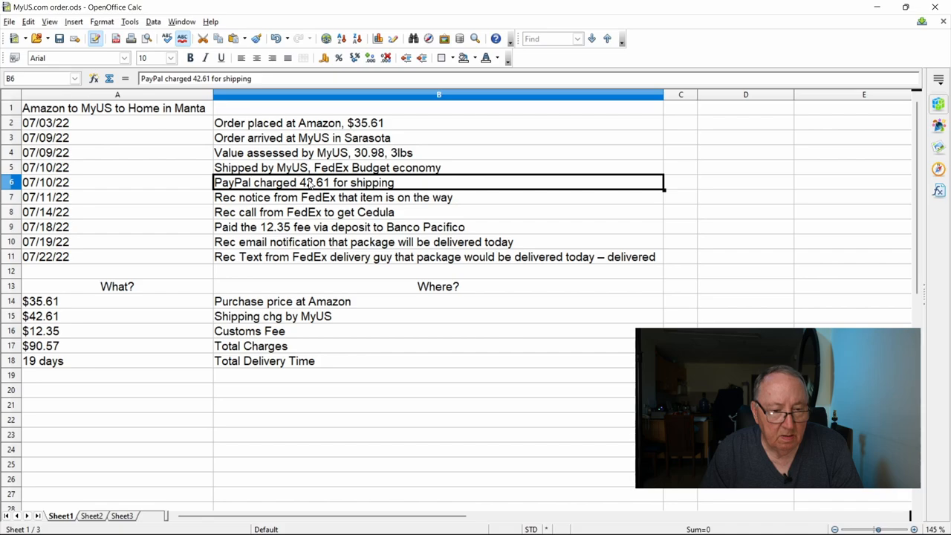
mouse_move(127, 208)
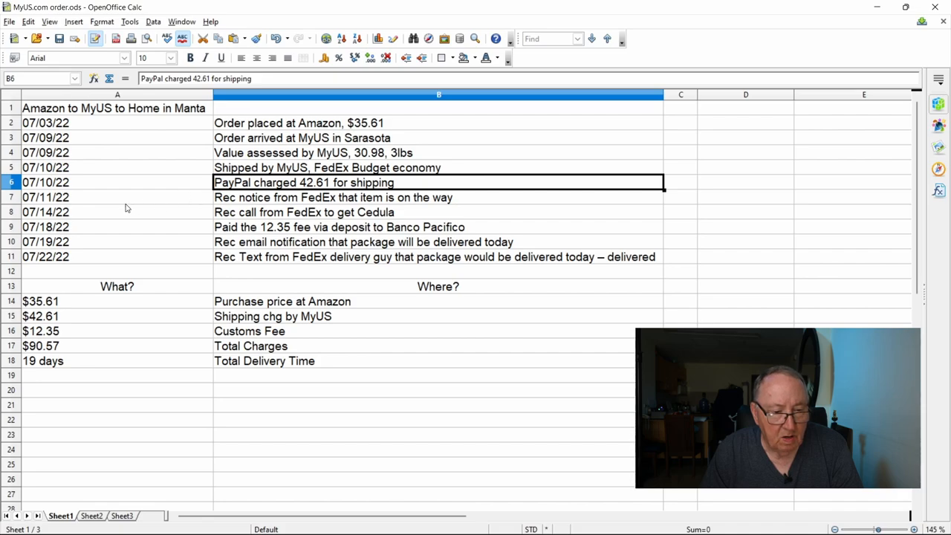
Step: Review the FedEx and fee entries to 07/19/22, then view MyUS's estimated shipping cost explanation
left_click(117, 196)
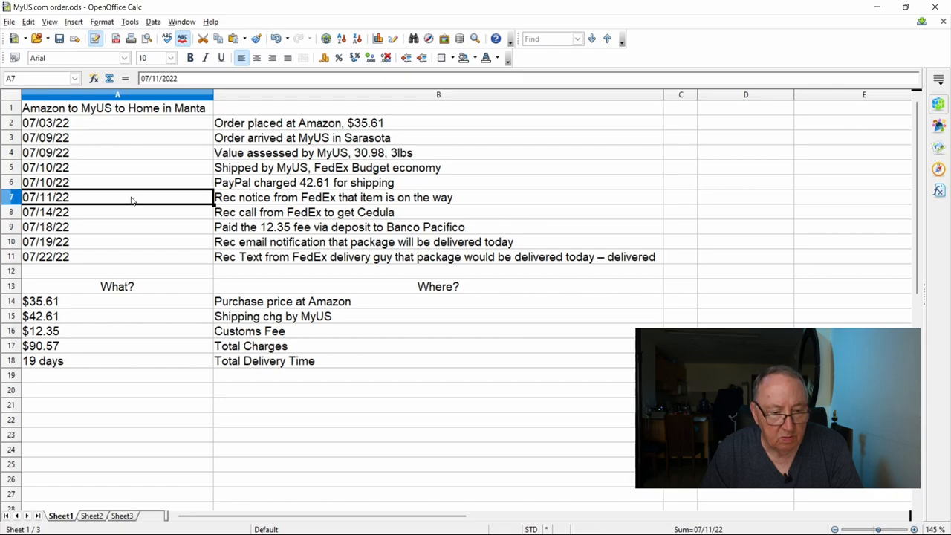
left_click(116, 211)
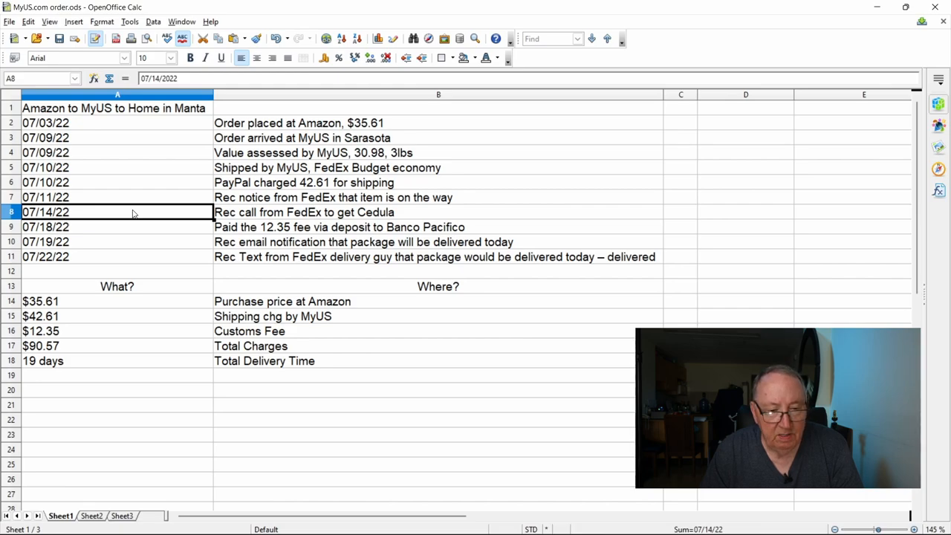
mouse_move(348, 220)
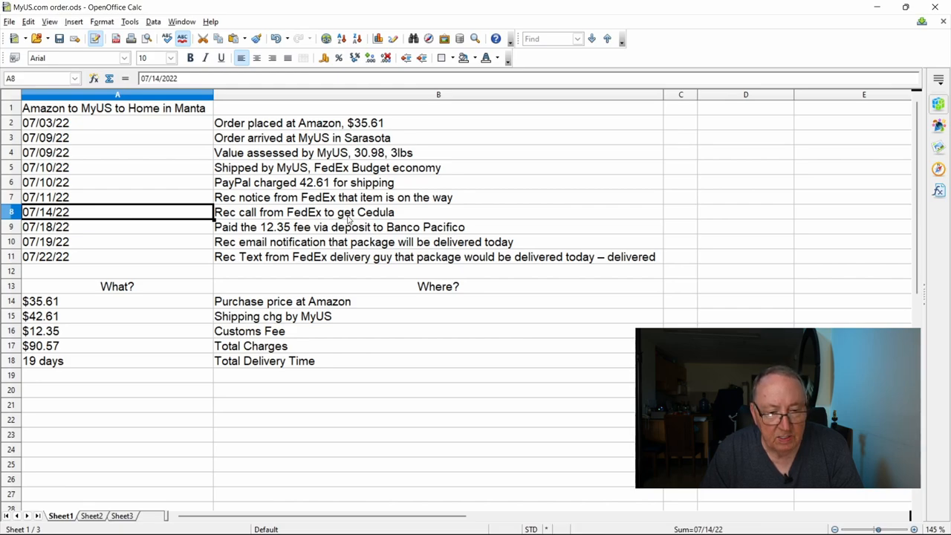
left_click(438, 211)
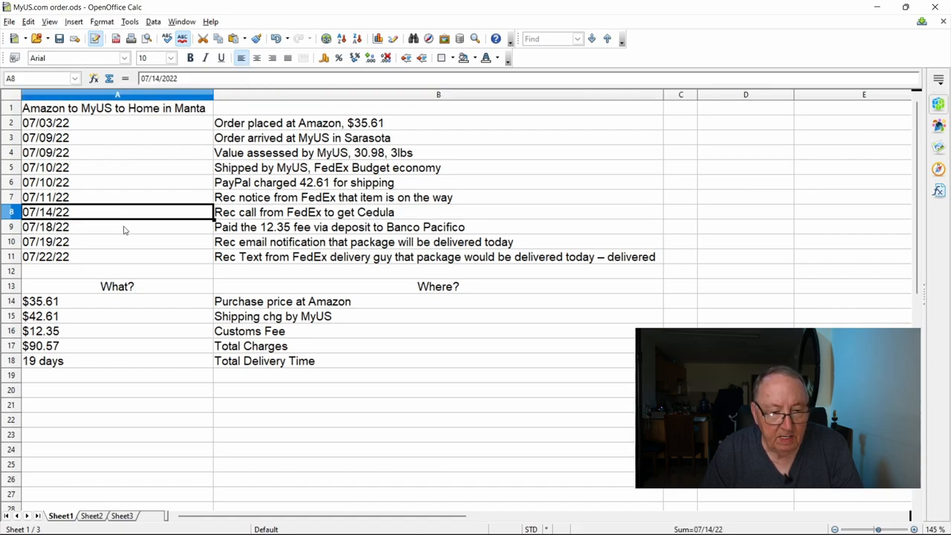
left_click(116, 226)
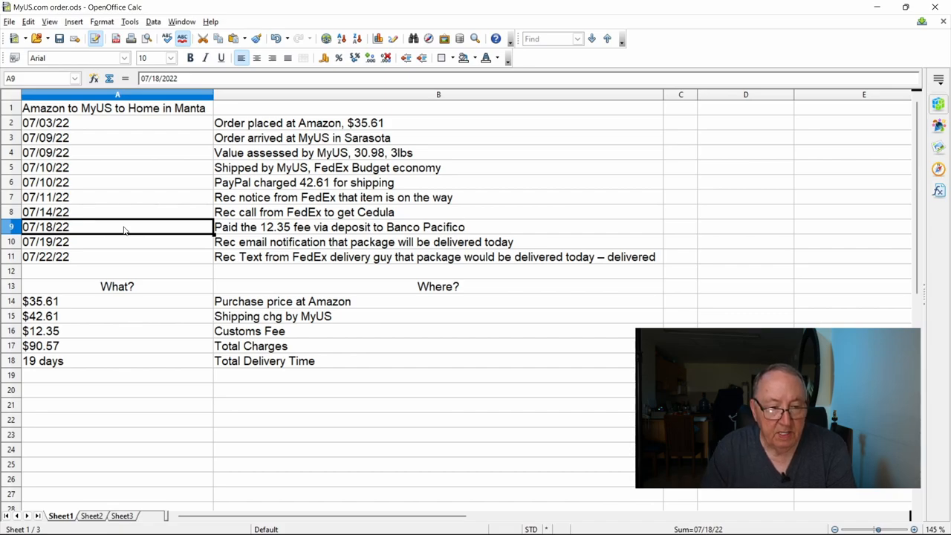
left_click(116, 240)
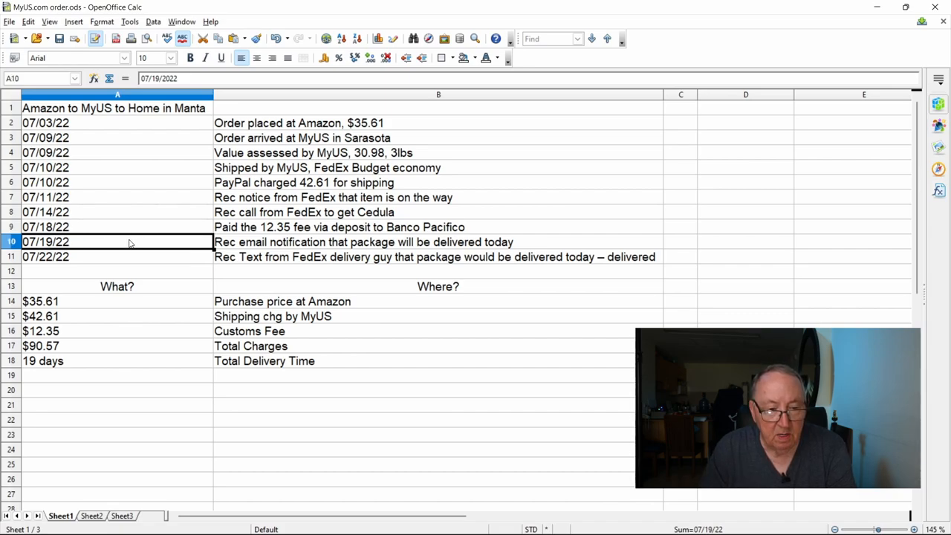
mouse_move(415, 251)
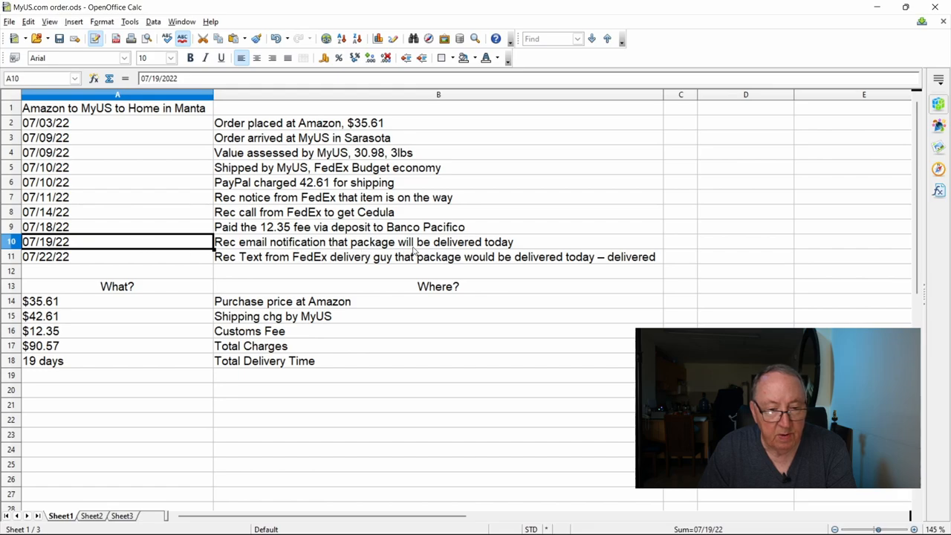
mouse_move(522, 249)
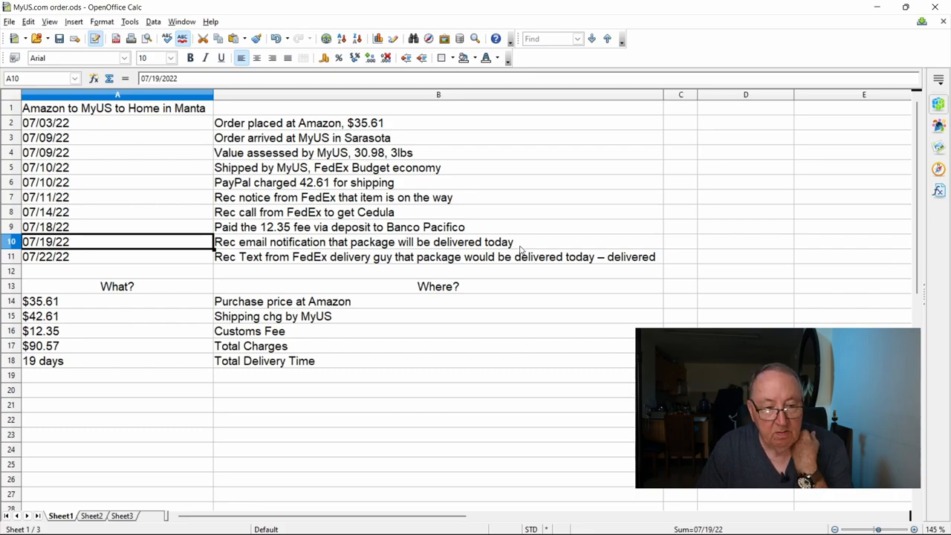
mouse_move(163, 255)
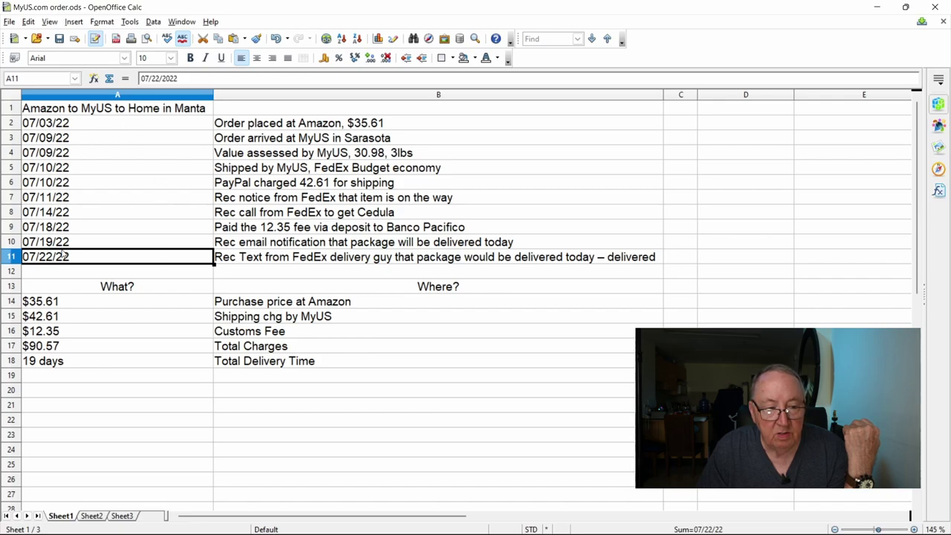
mouse_move(80, 257)
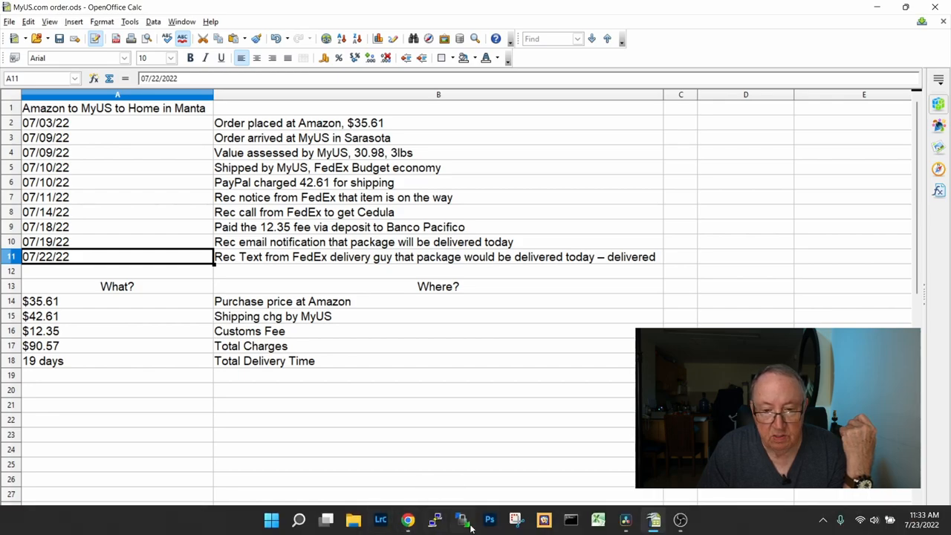
left_click(407, 520)
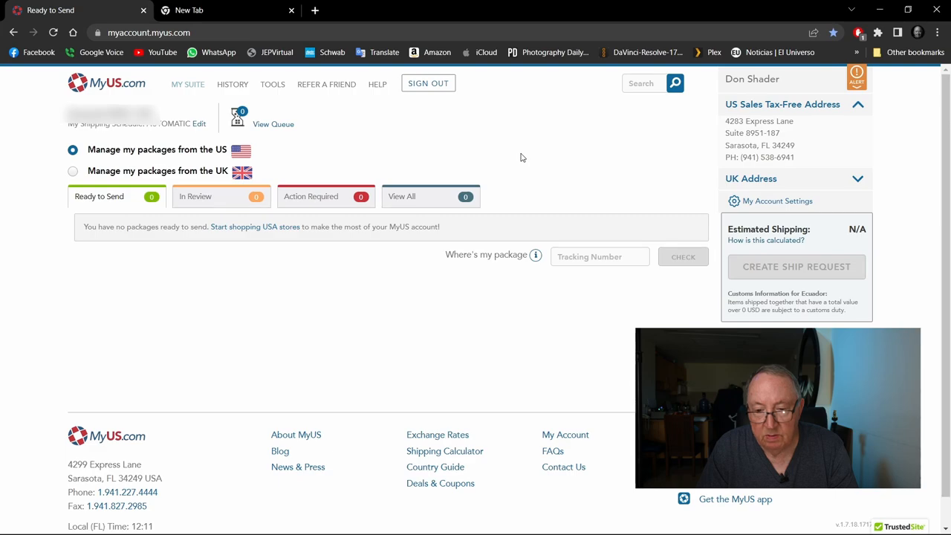
mouse_move(810, 261)
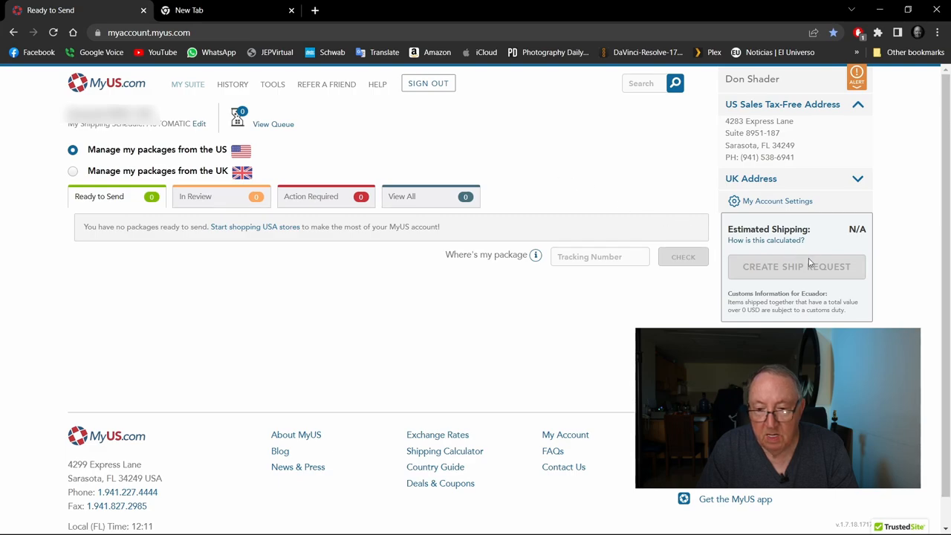
mouse_move(785, 285)
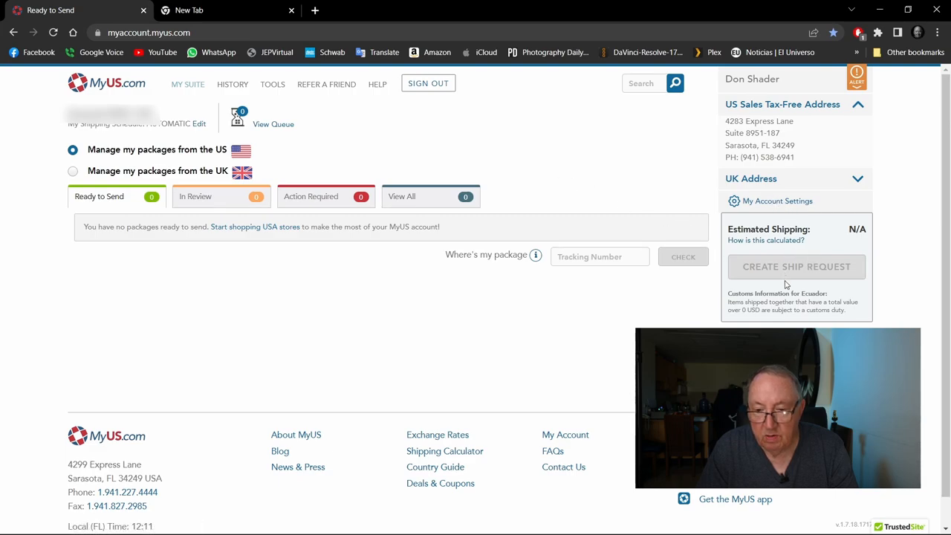
mouse_move(777, 201)
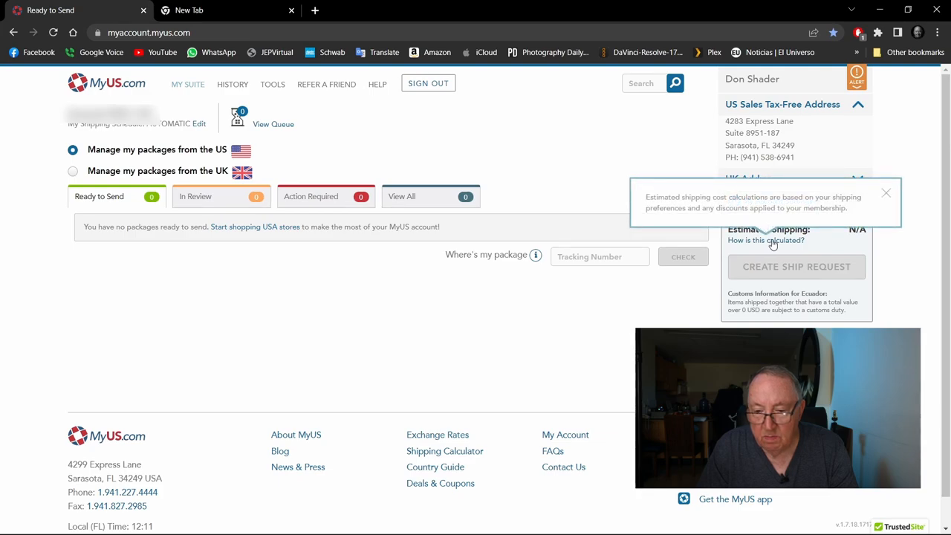
mouse_move(806, 197)
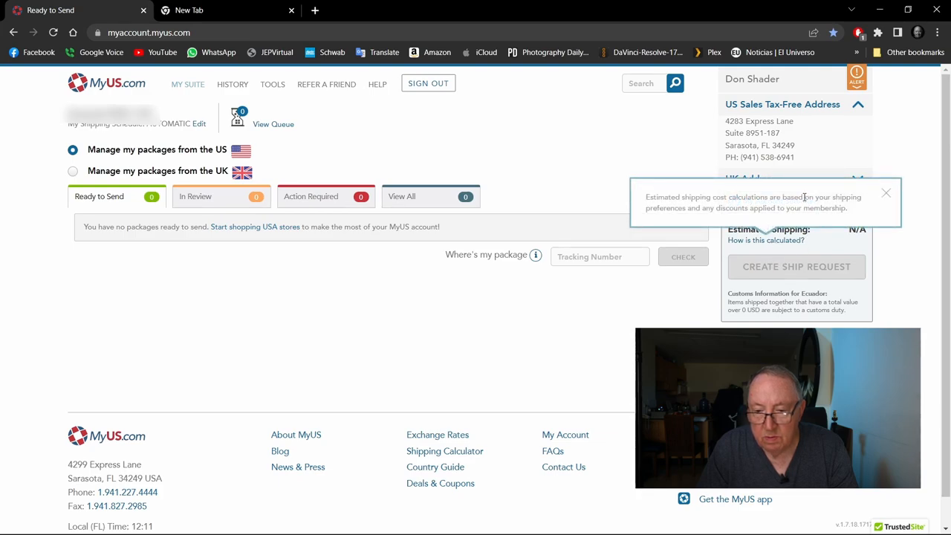
left_click(886, 193)
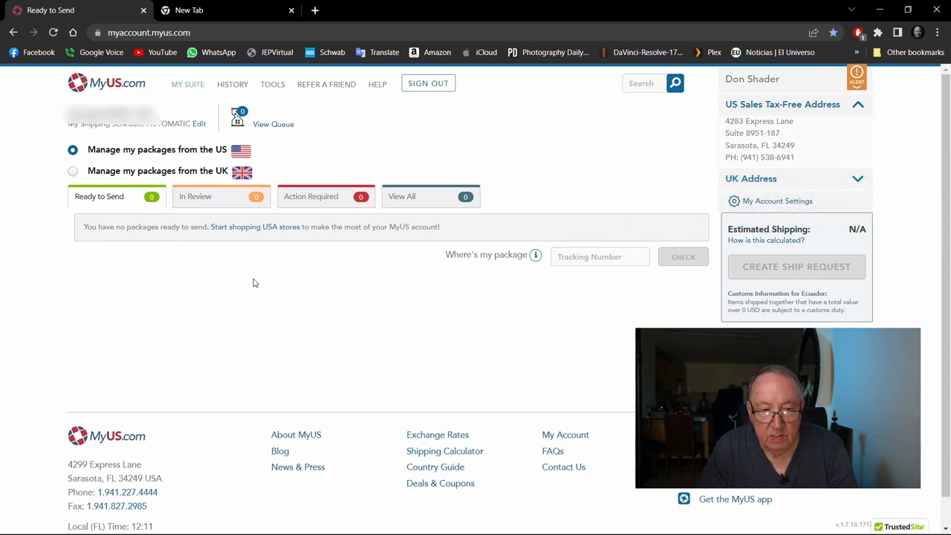
Step: Set up the Shipping Rate Calculator for a 3 lb package from US Address to Ecuador
left_click(272, 83)
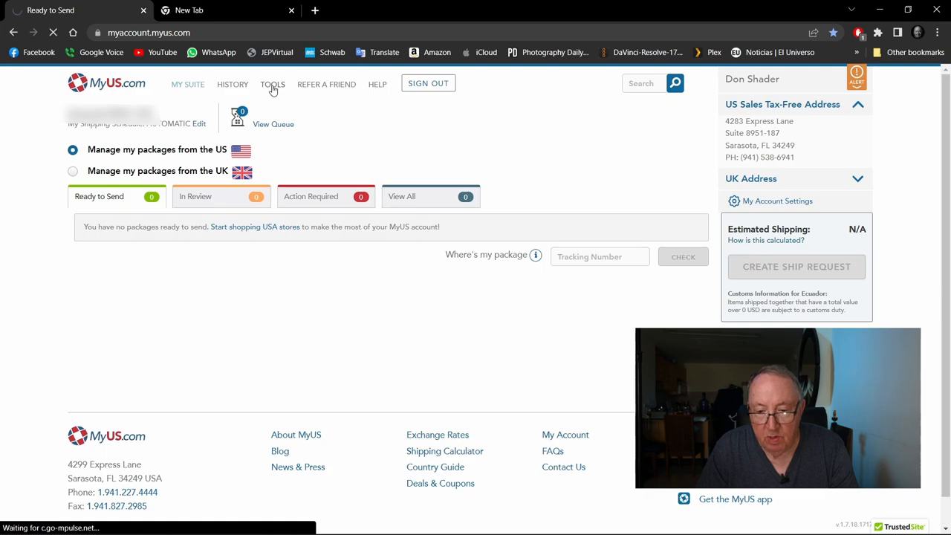
left_click(272, 83)
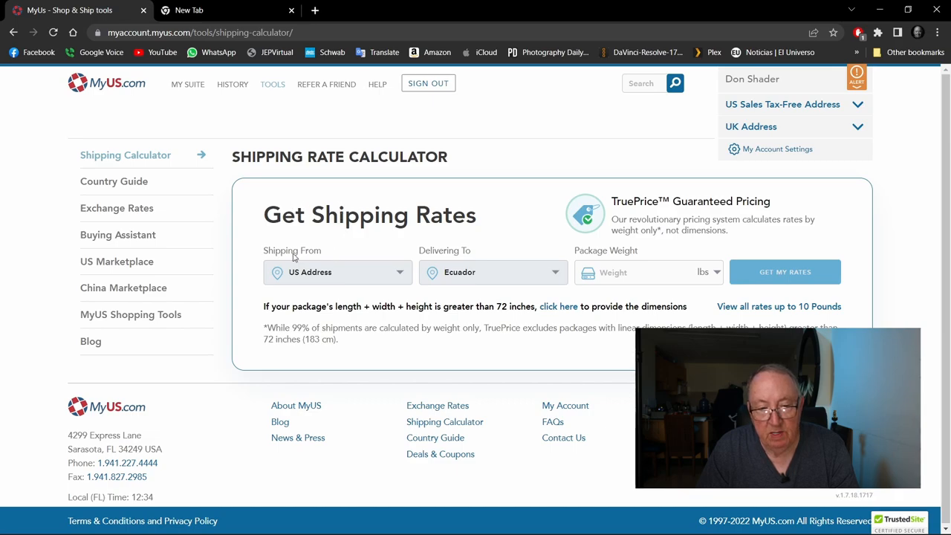
mouse_move(523, 272)
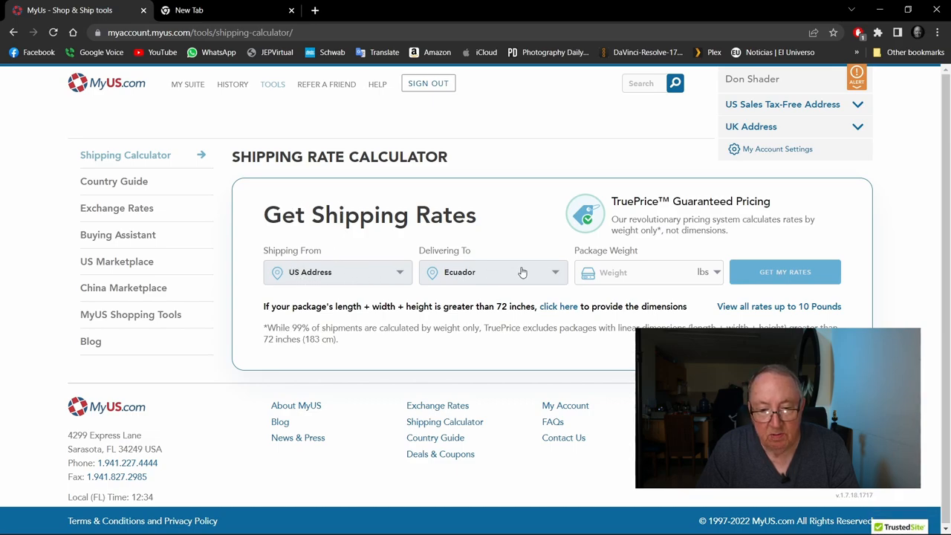
left_click(643, 272)
type("3")
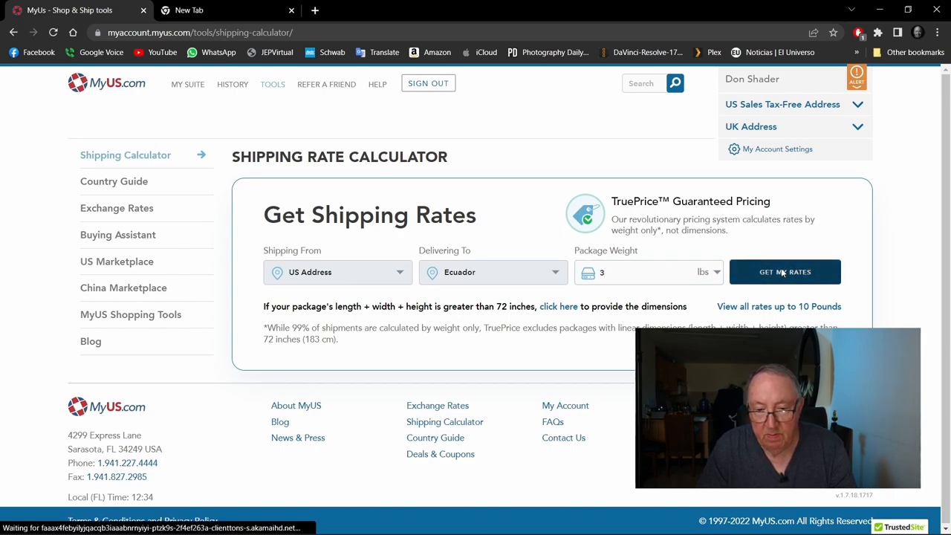
Step: Get the rates and compare options from USD 27.69 Swift Saver to USD 56.75 FedEx Priority
left_click(785, 270)
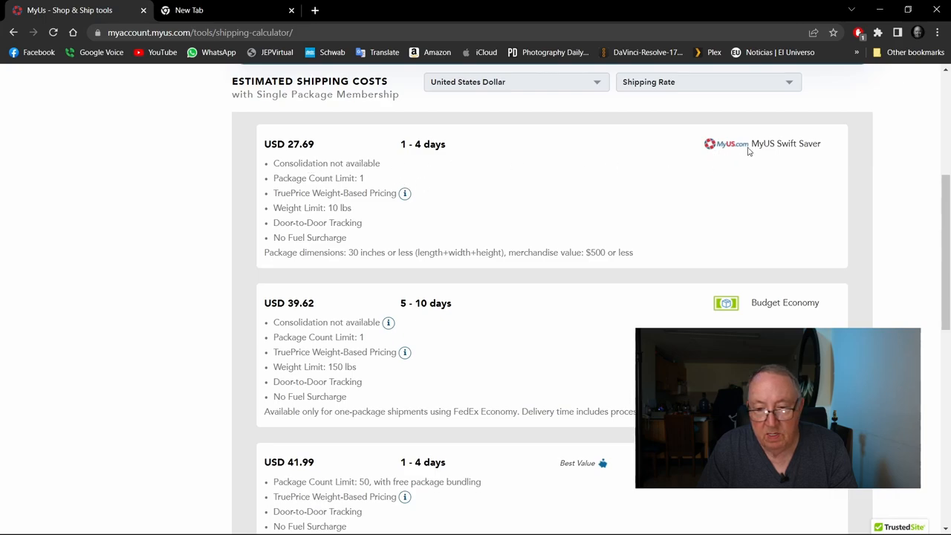
mouse_move(618, 170)
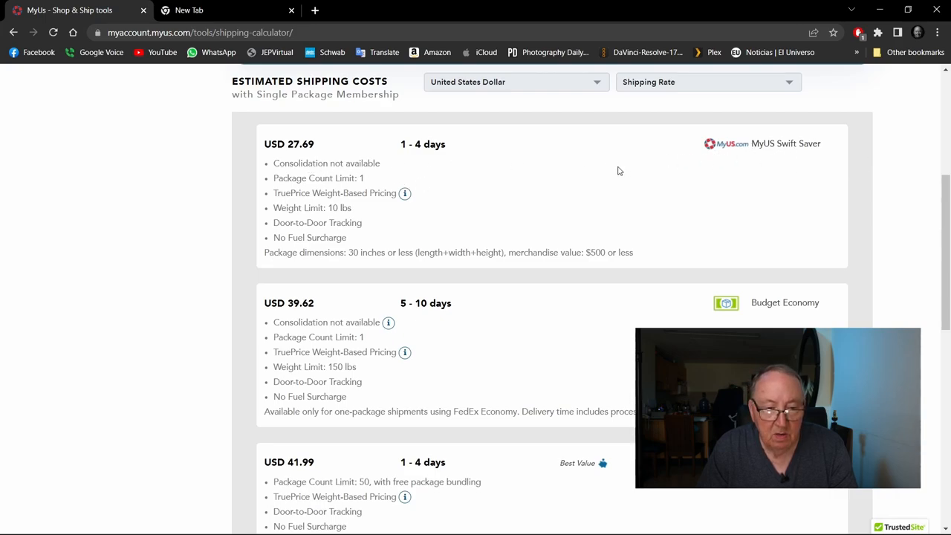
mouse_move(549, 189)
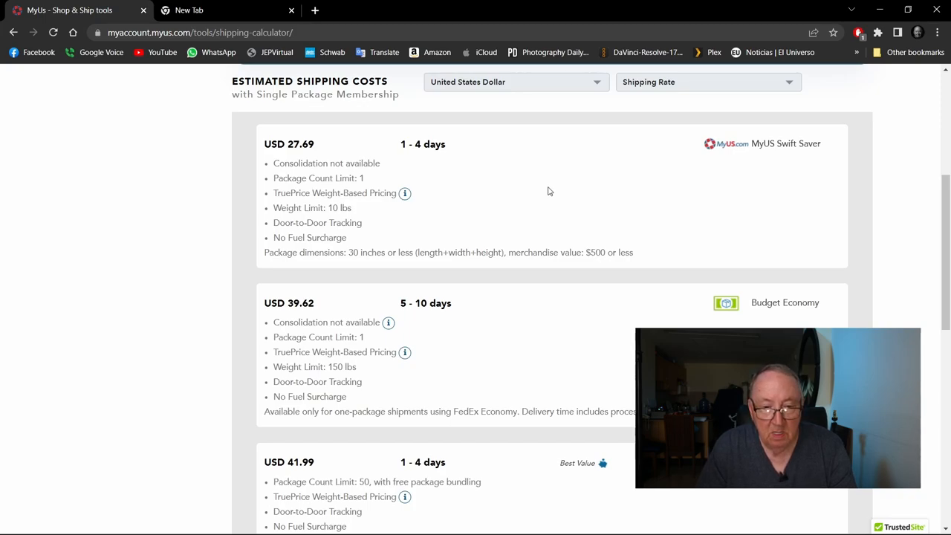
mouse_move(348, 175)
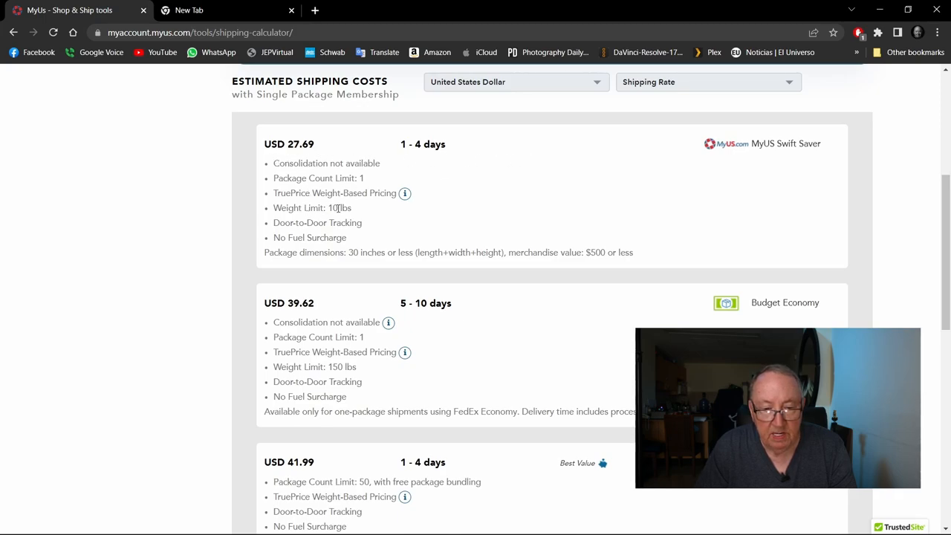
scroll("down", 3)
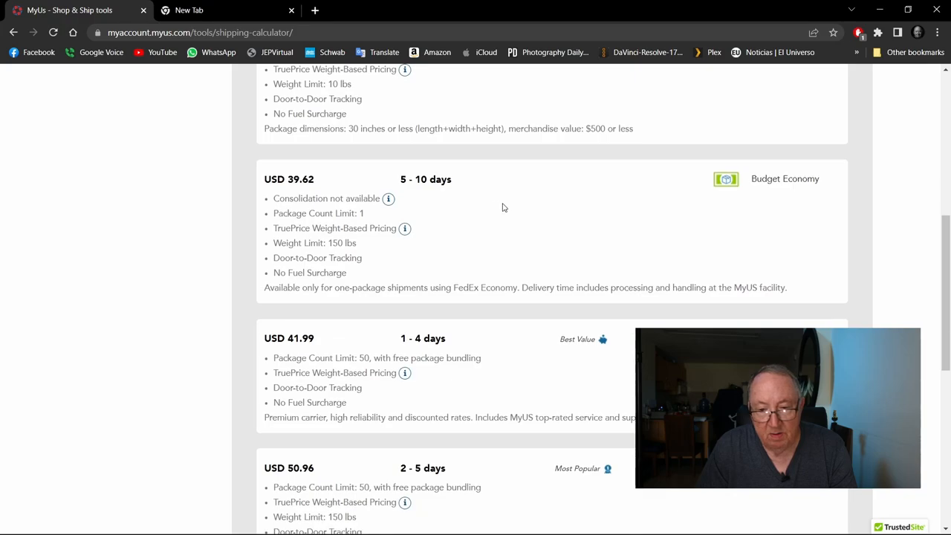
mouse_move(417, 193)
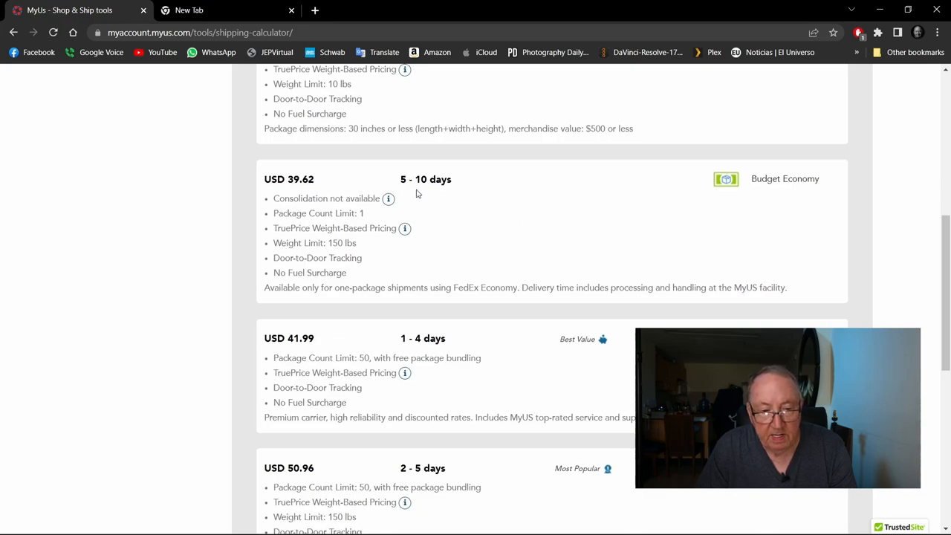
mouse_move(276, 200)
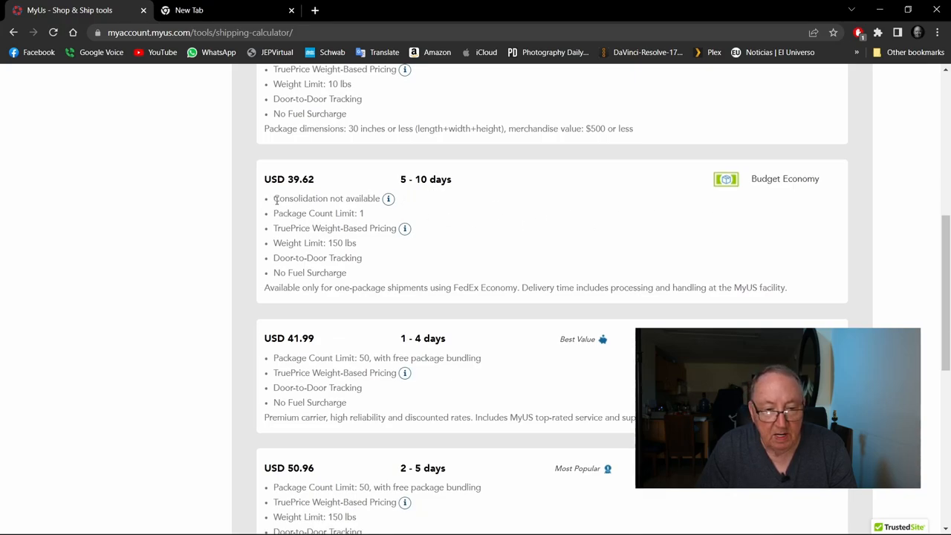
scroll("down", 3)
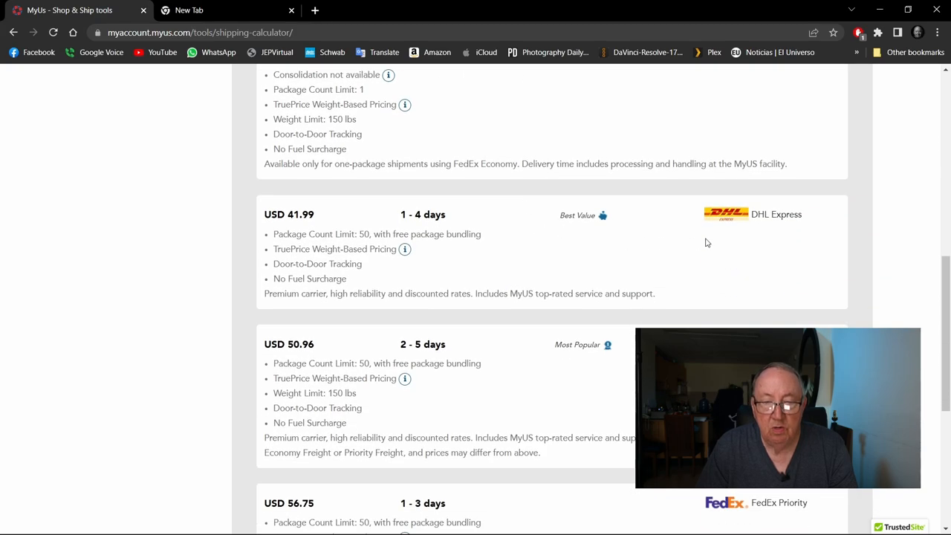
mouse_move(262, 235)
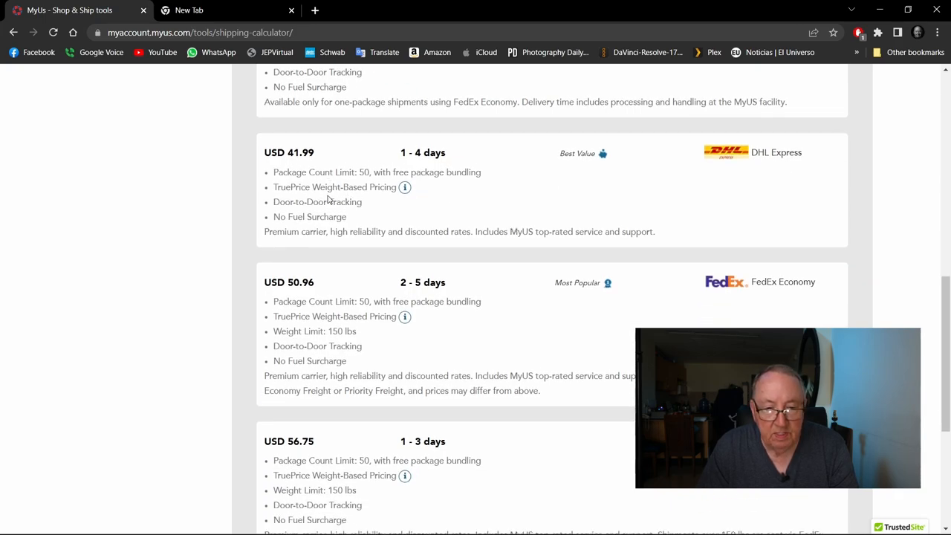
scroll("down", 3)
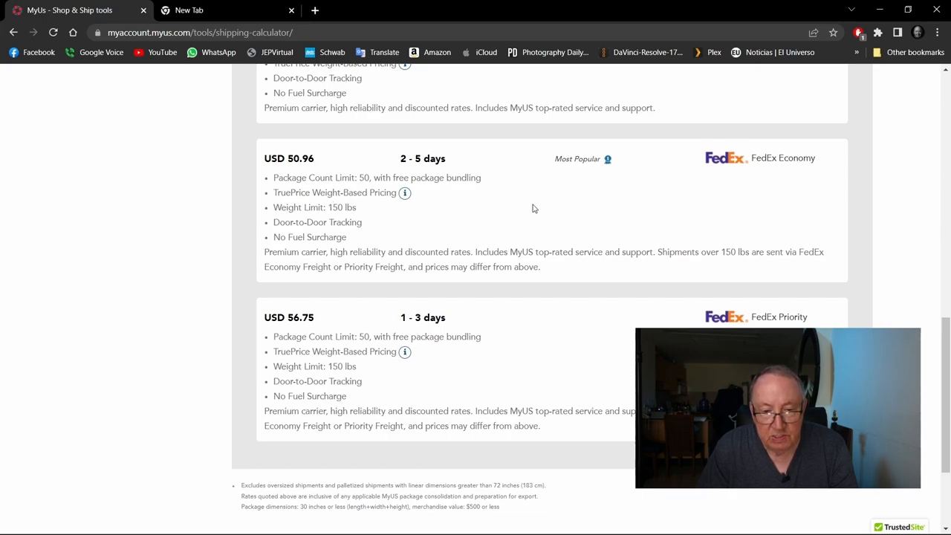
mouse_move(736, 157)
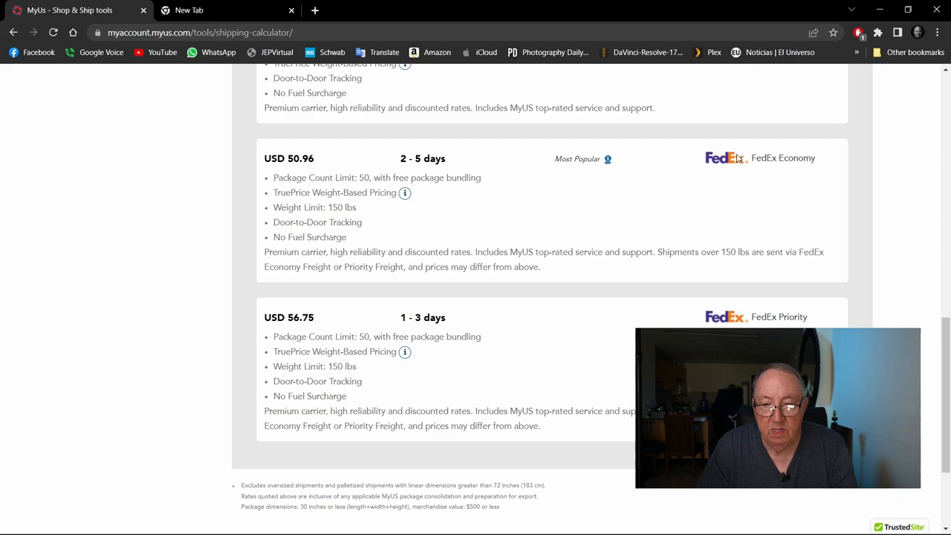
mouse_move(648, 204)
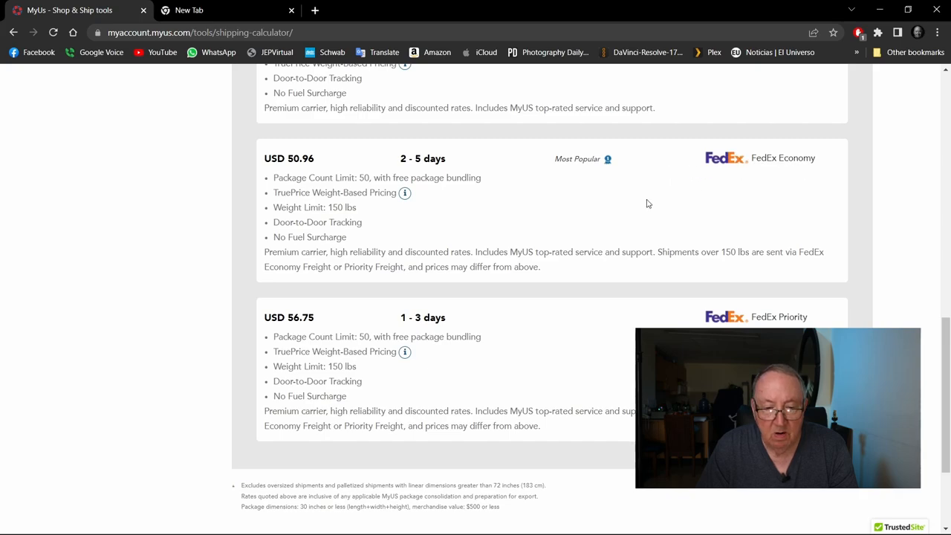
scroll("down", 3)
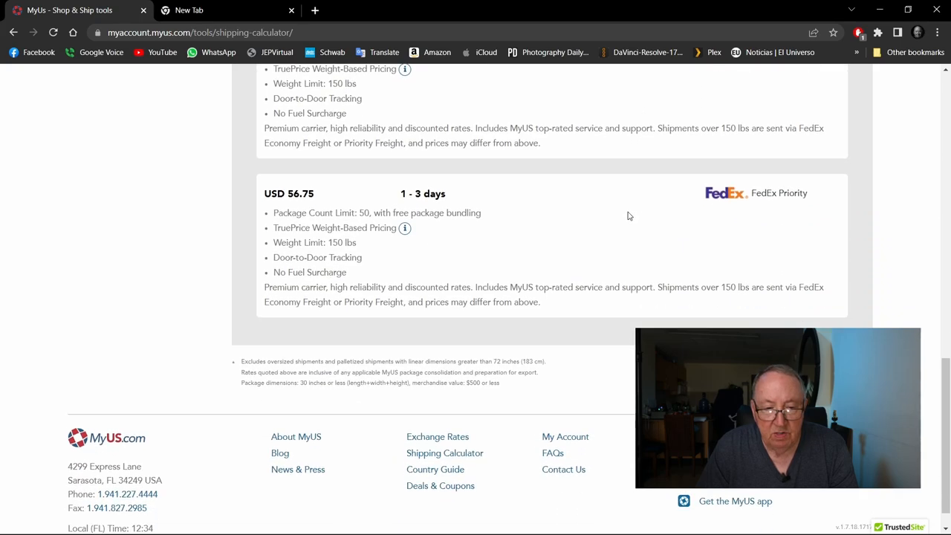
mouse_move(587, 219)
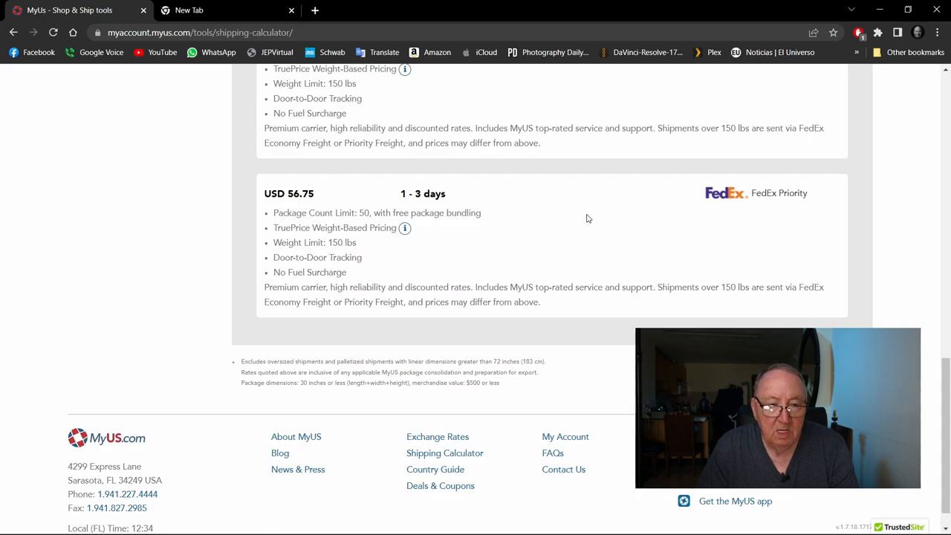
scroll("up", 3)
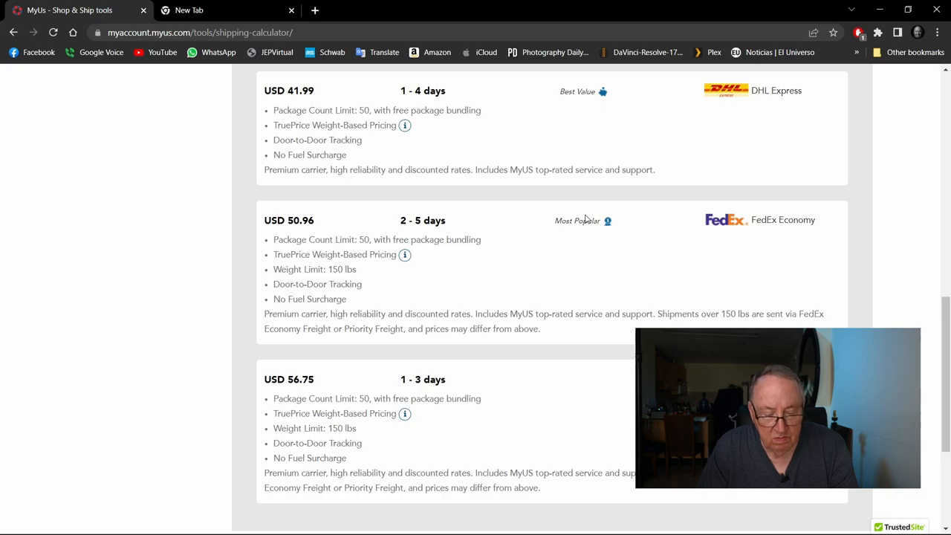
mouse_move(613, 249)
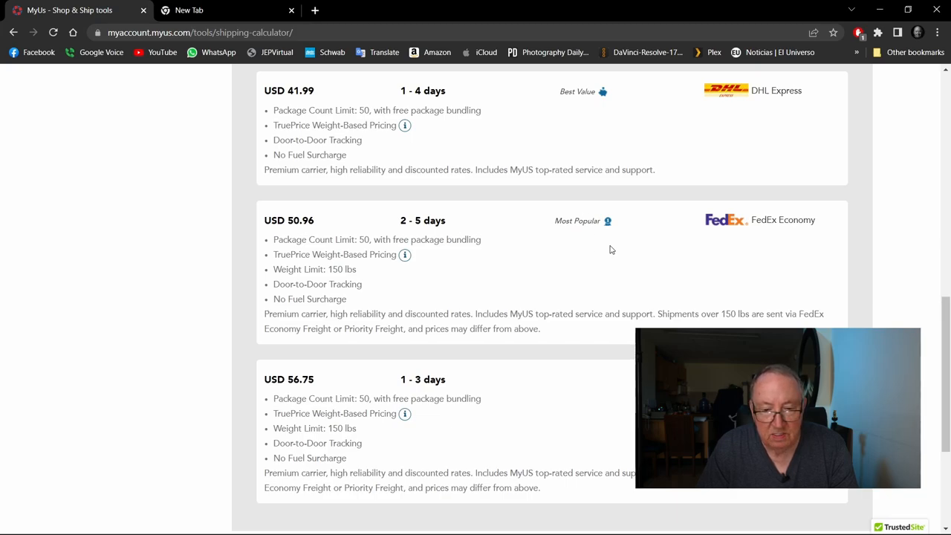
mouse_move(592, 253)
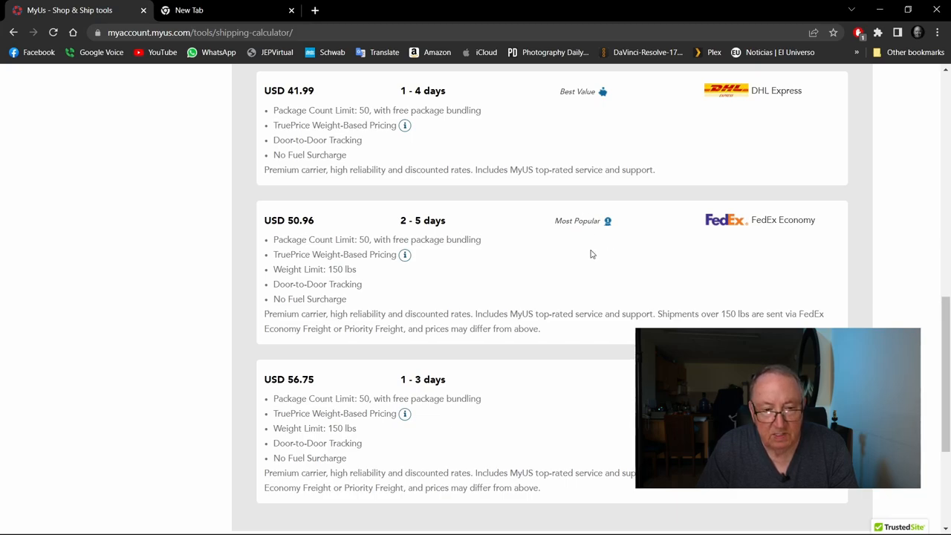
mouse_move(740, 104)
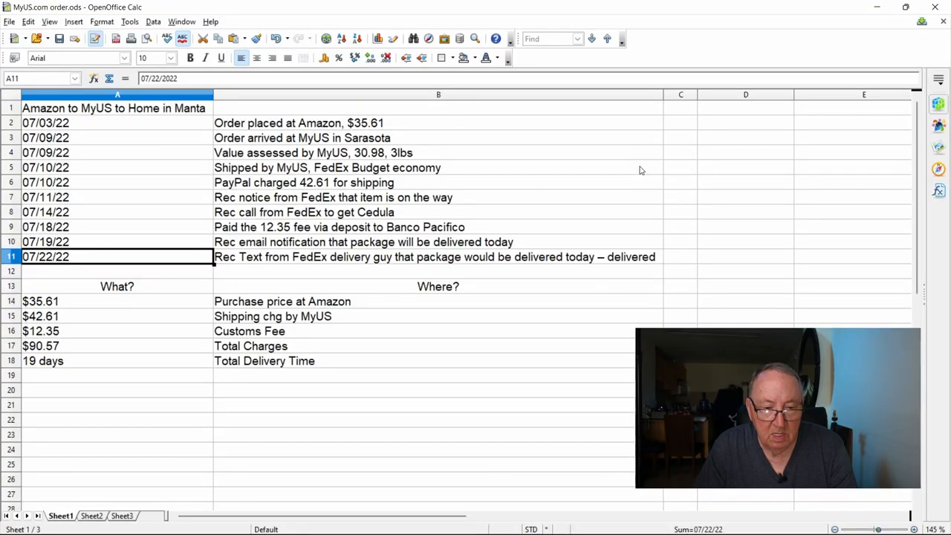
mouse_move(394, 173)
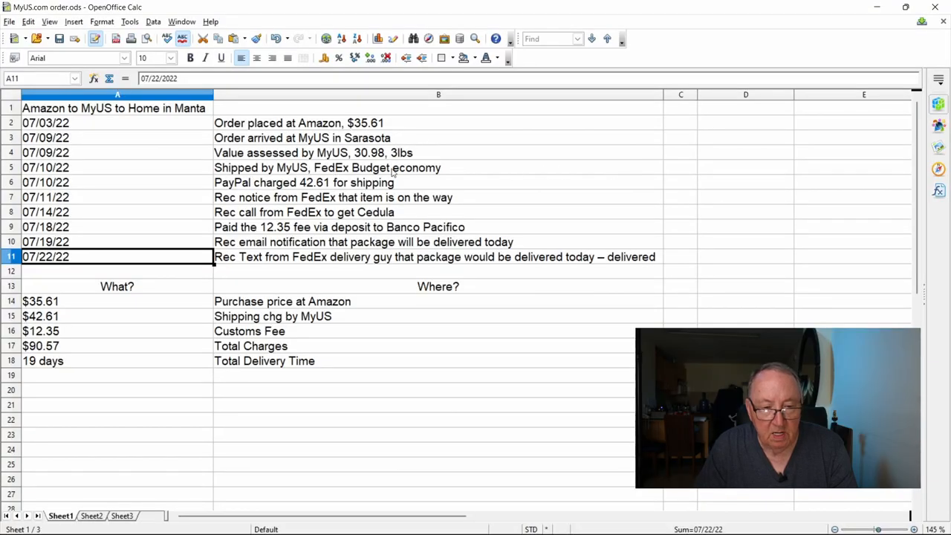
mouse_move(356, 196)
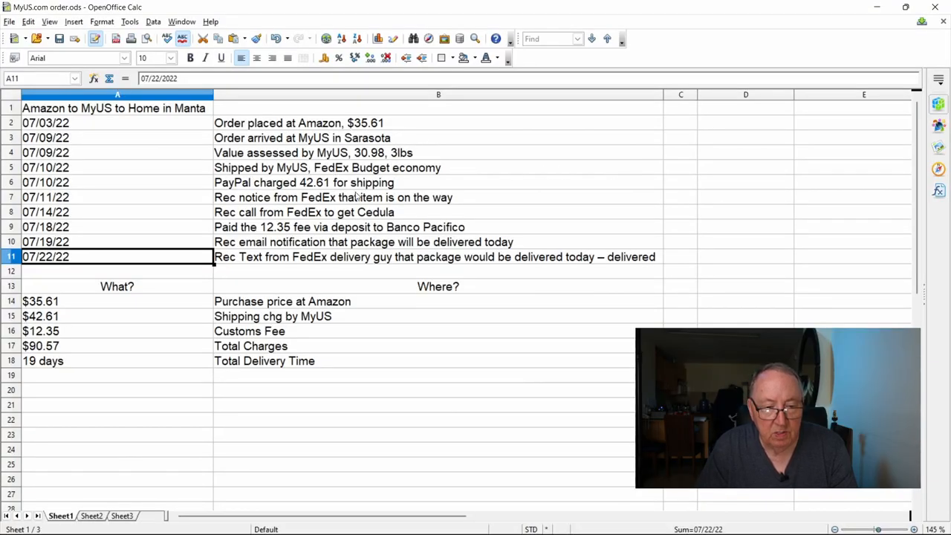
mouse_move(309, 186)
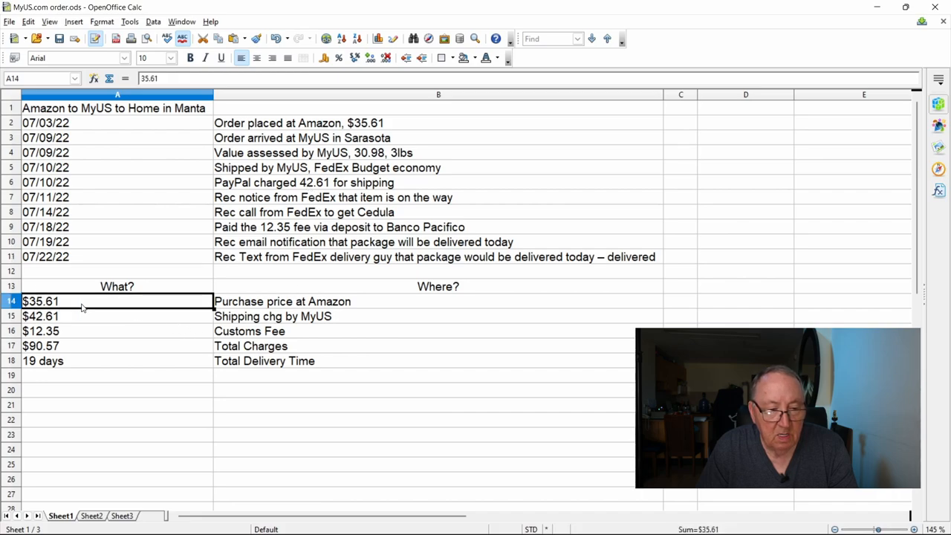
mouse_move(241, 301)
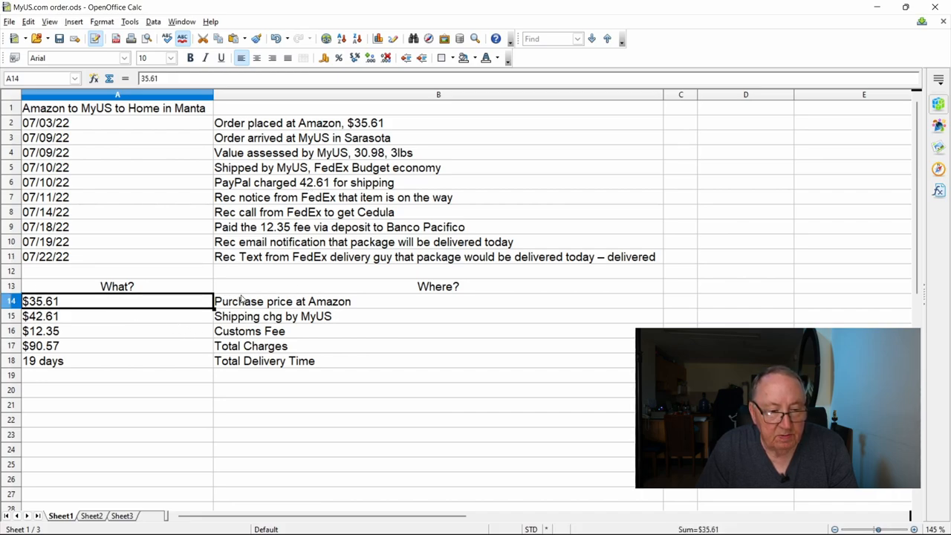
Step: Check the customs fee amount and the $90.57 total charges SUM formula in cells A14–A17
left_click(96, 315)
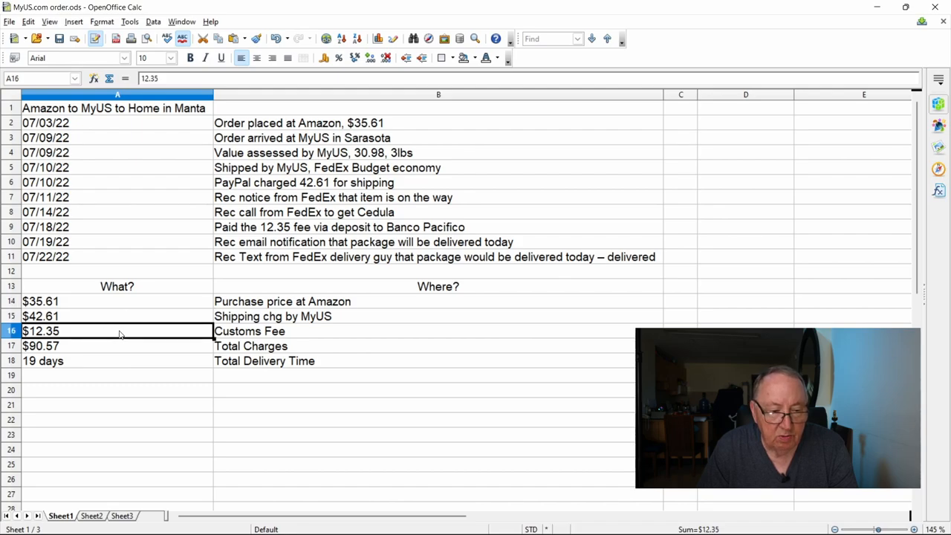
left_click(101, 344)
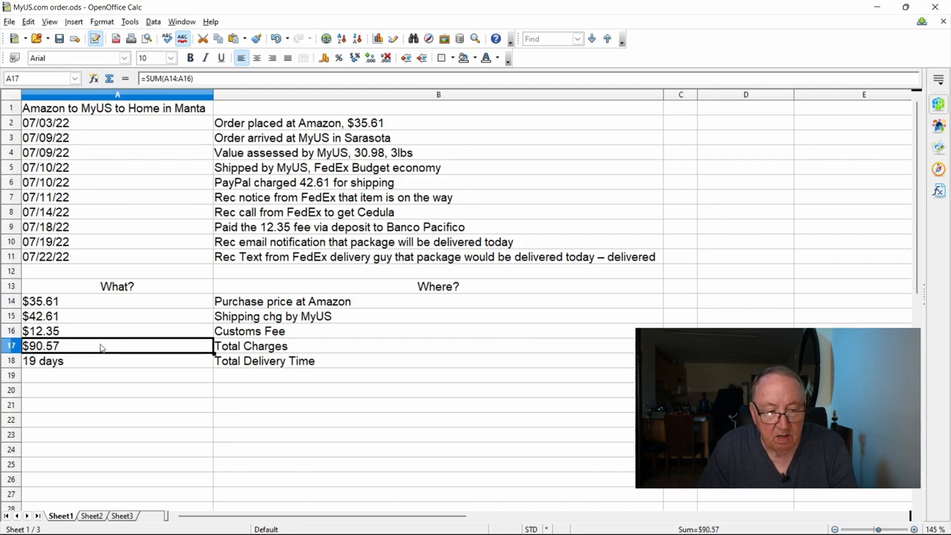